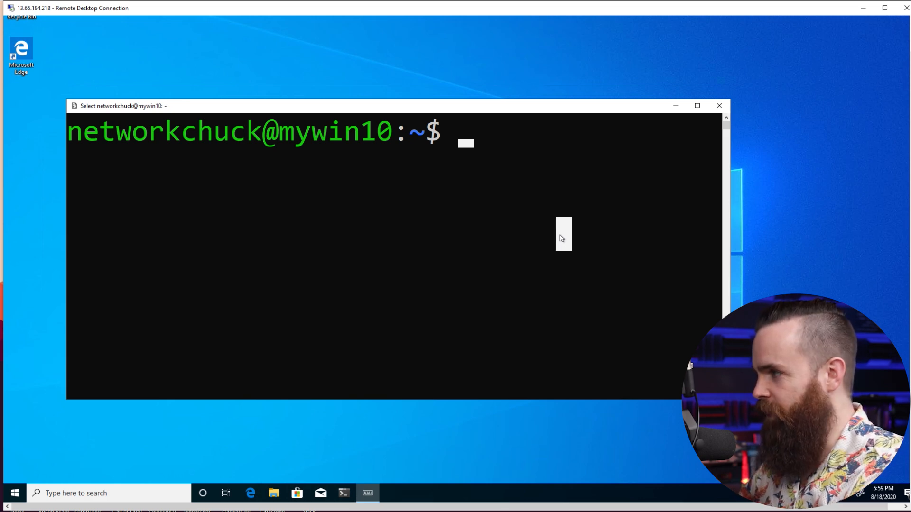
Run kex to bring up the full Kali desktop and enlarge its terminal window.
type("kex")
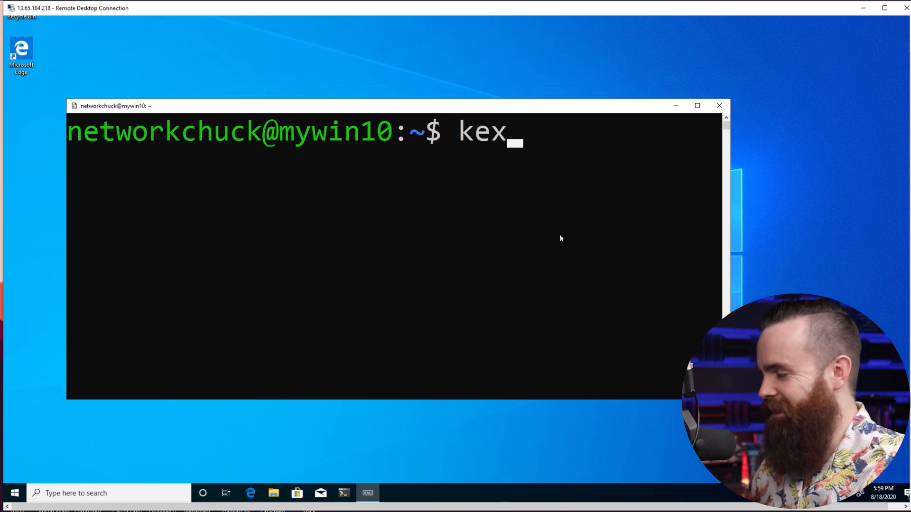
key("Return")
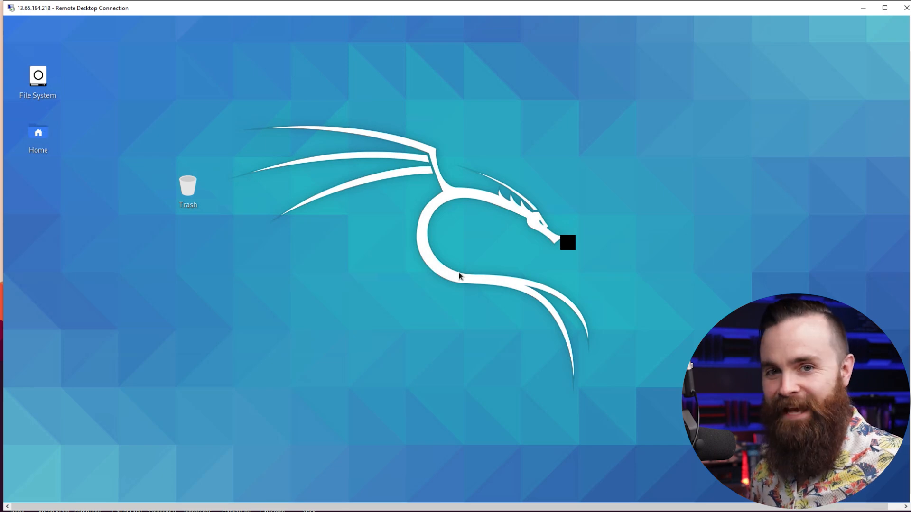
mouse_move(589, 229)
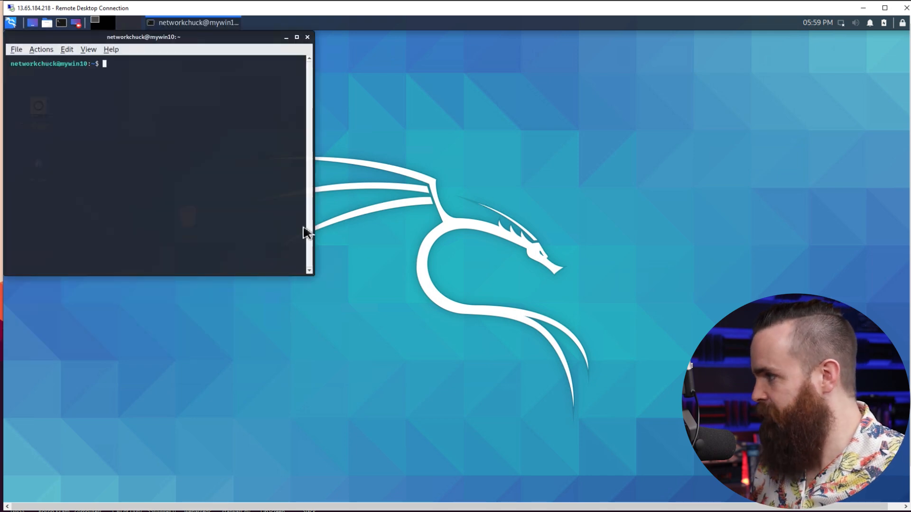
left_click(296, 38)
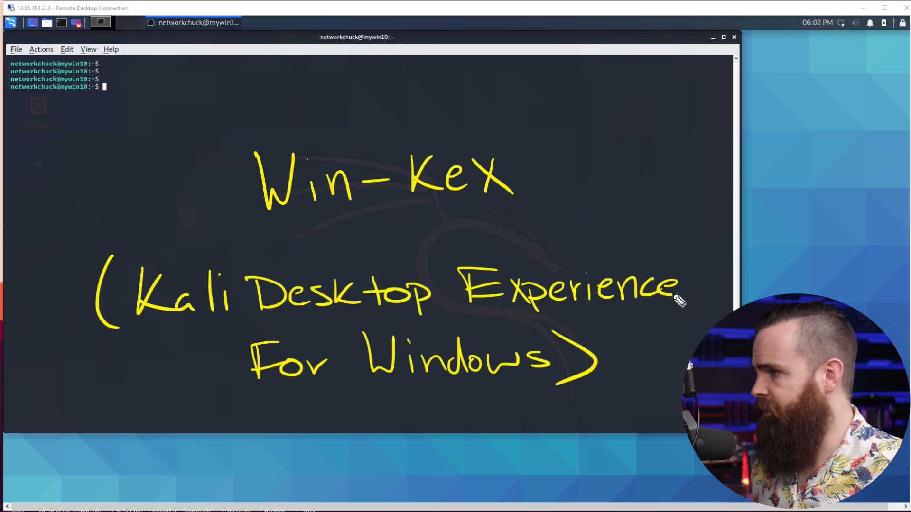
mouse_move(781, 211)
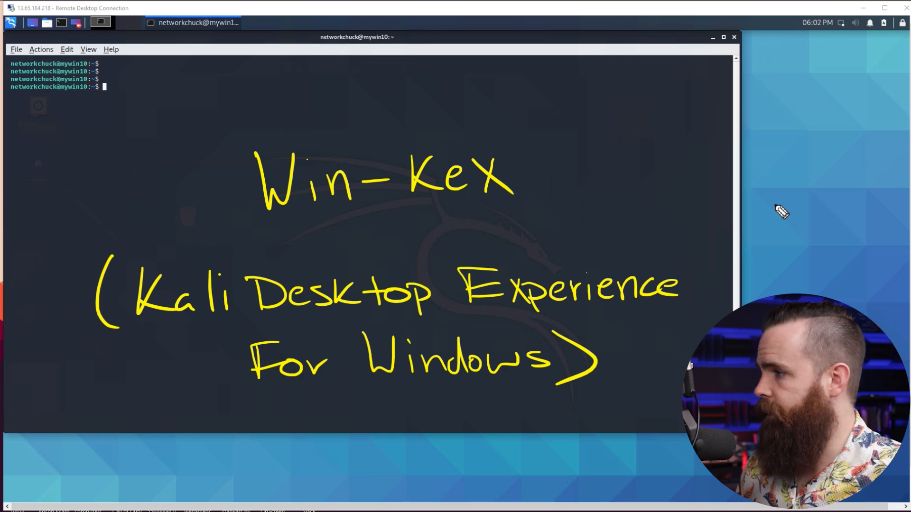
mouse_move(781, 212)
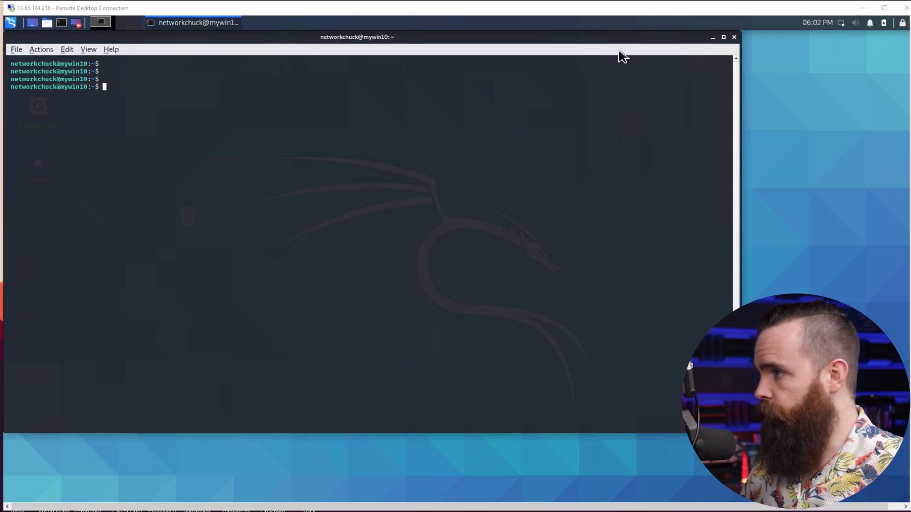
mouse_move(770, 150)
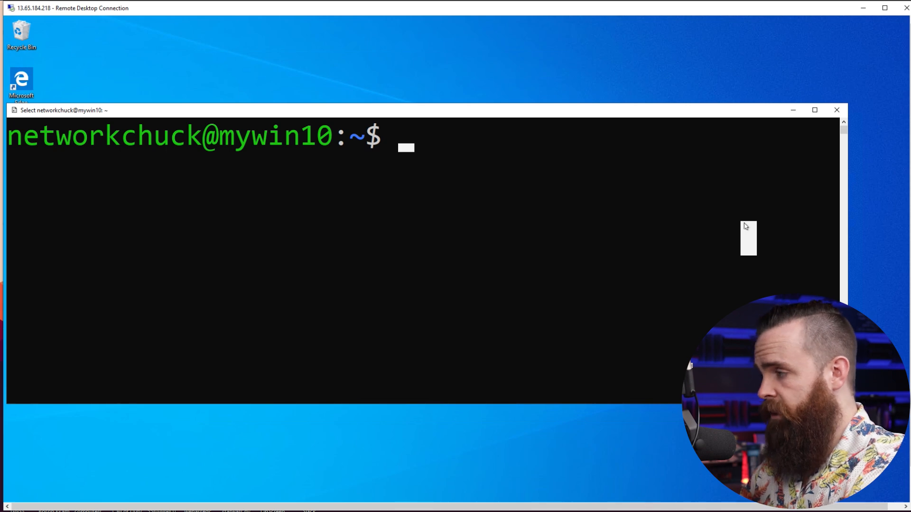
Enter sudo apt upgrade && sudo apt install kali-win-kex -y at the WSL prompt.
type("sudo apt")
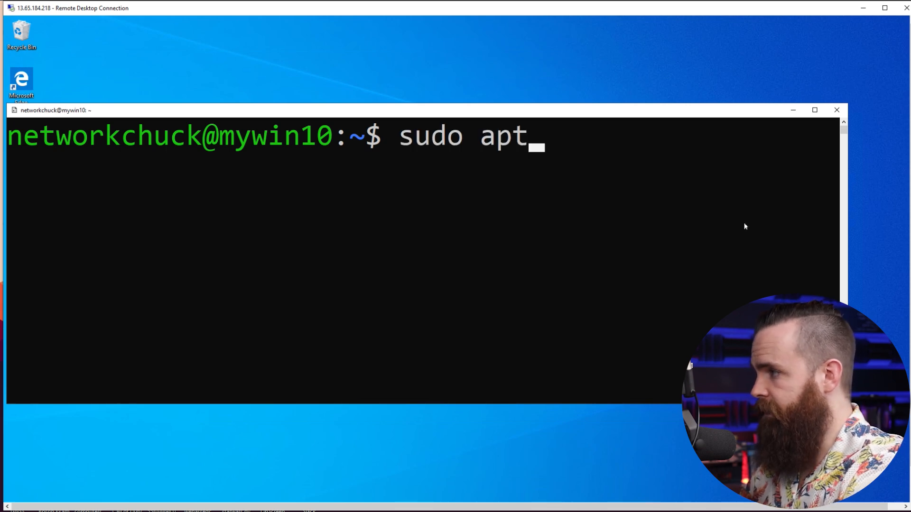
type("upgrade")
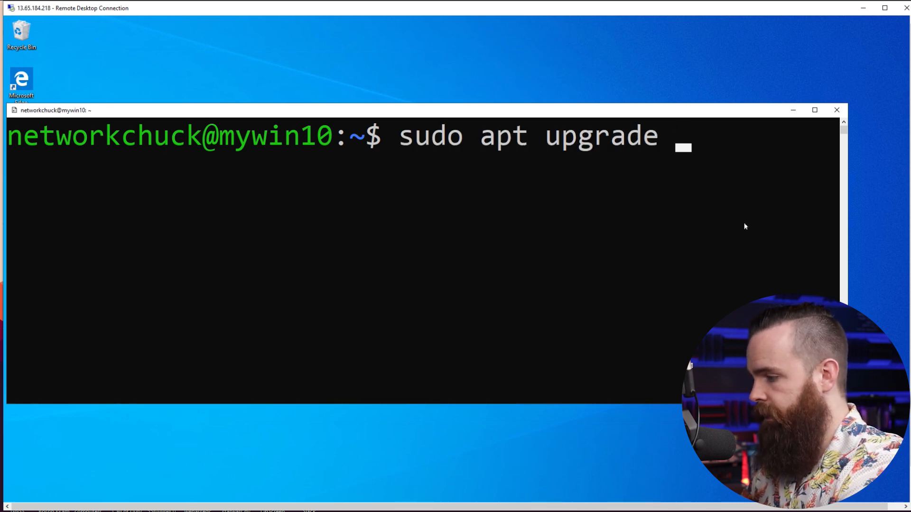
type("&& sudo apt inst")
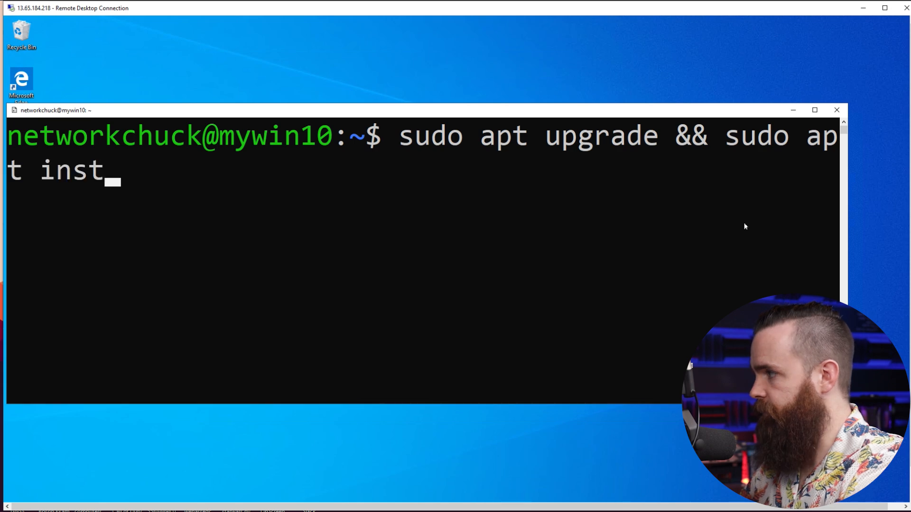
type("all kali-win")
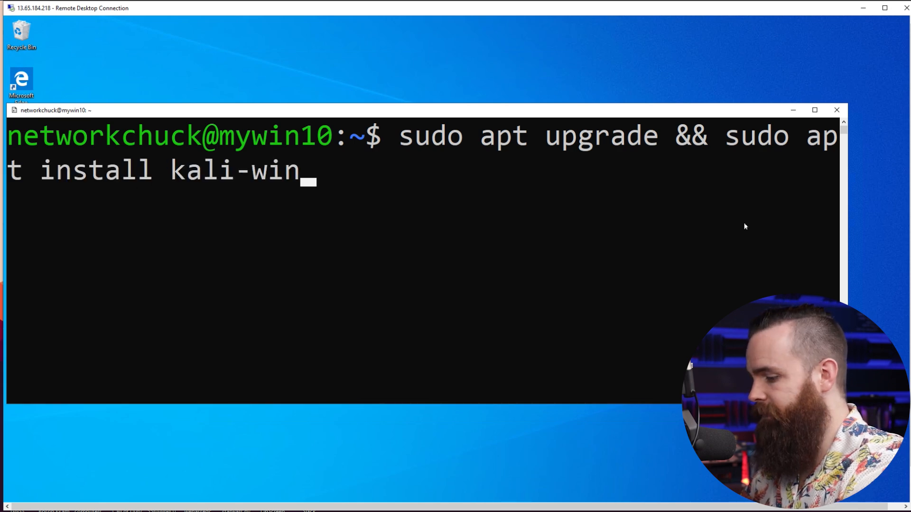
type("-kex")
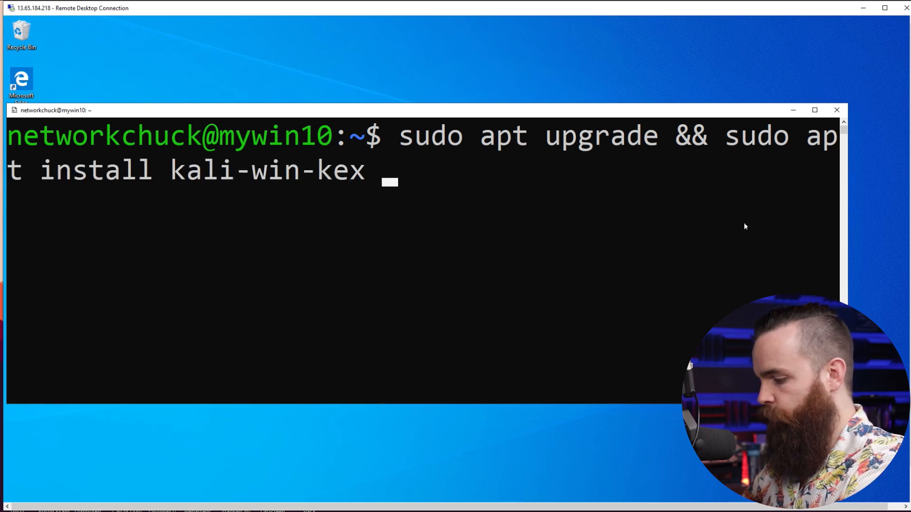
type("-y")
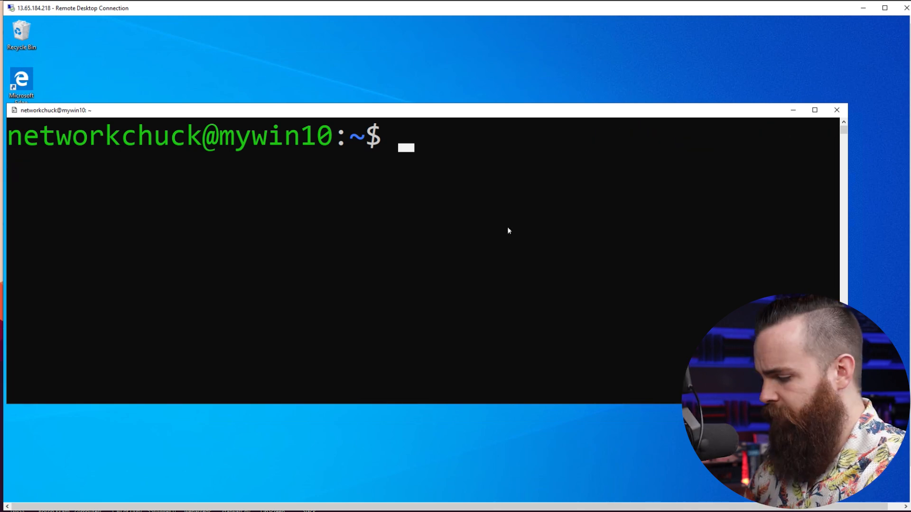
Relaunch the Win-KeX Kali desktop with kex from the WSL prompt.
type("kex")
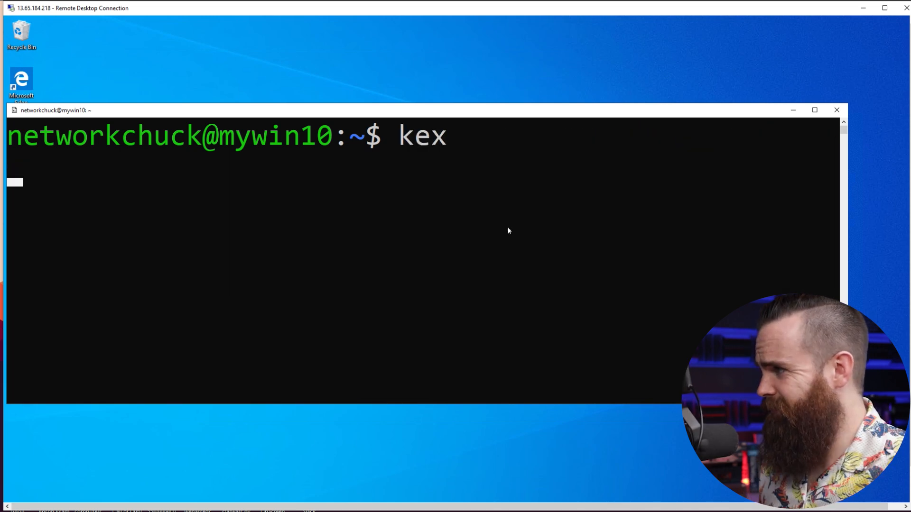
key("Return")
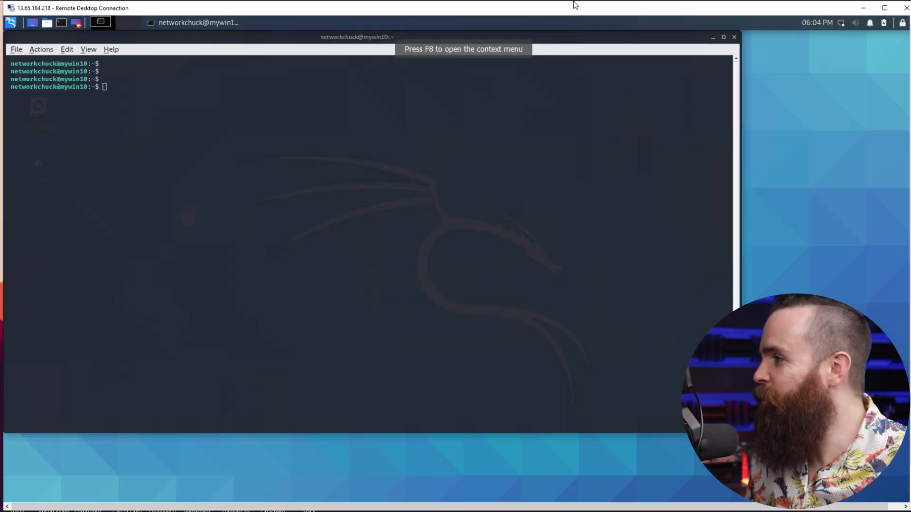
left_click(733, 37)
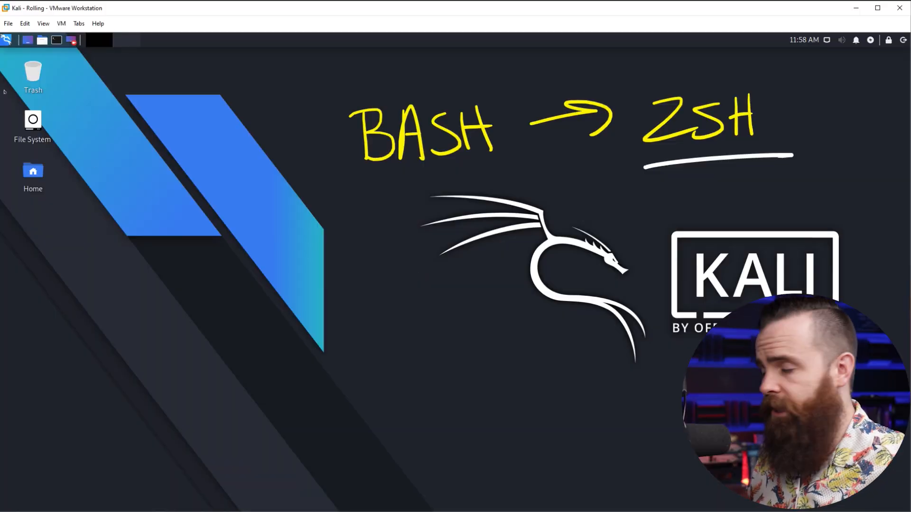
mouse_move(260, 235)
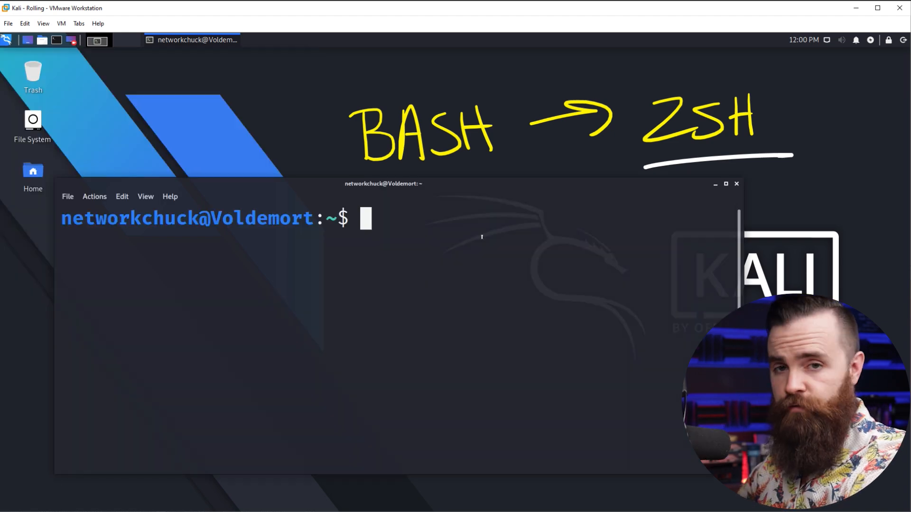
Run zsh in the Kali VM terminal to get the two-line Z shell prompt.
type("zs")
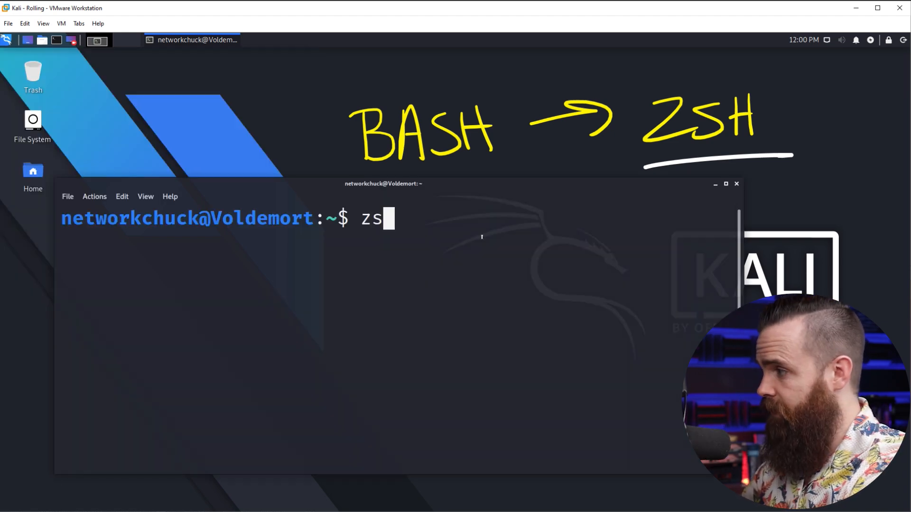
key("Return")
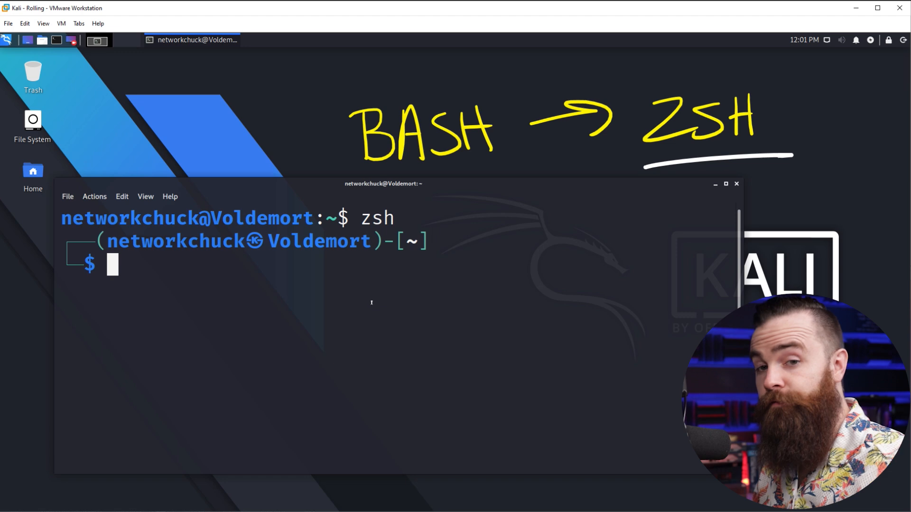
Change into /etc with cd, then jump to /home by entering only its bare path.
type("cd")
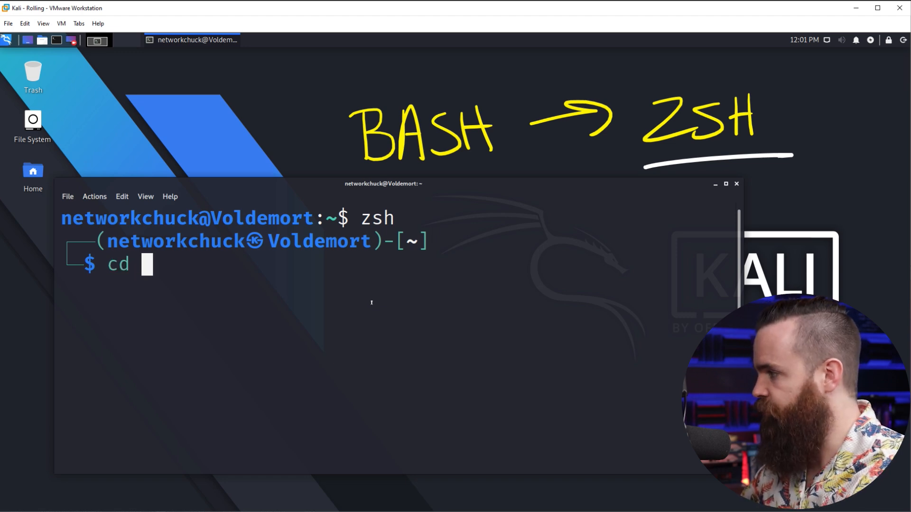
type("/etc")
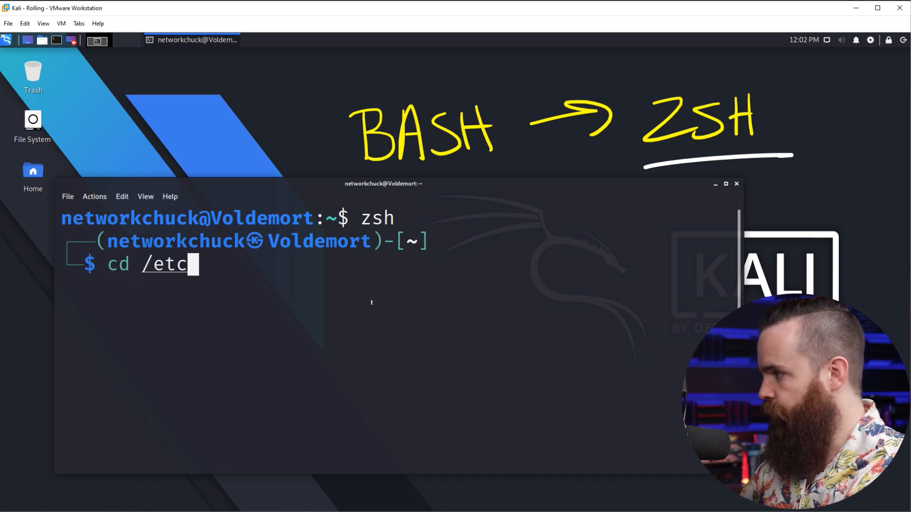
key("Return")
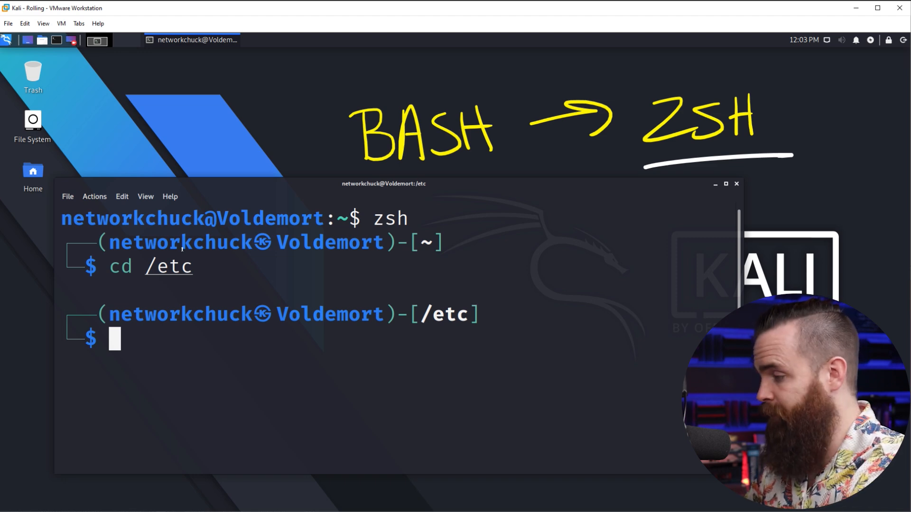
type("/home")
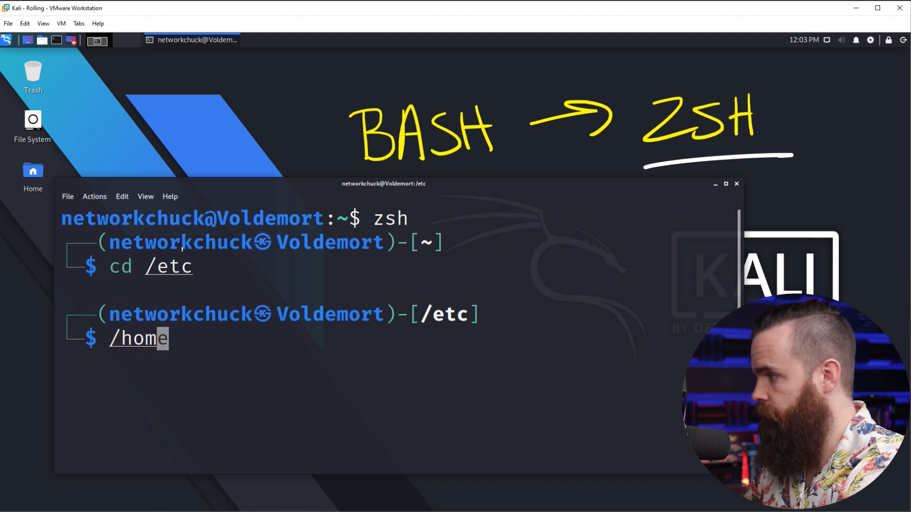
key("Return")
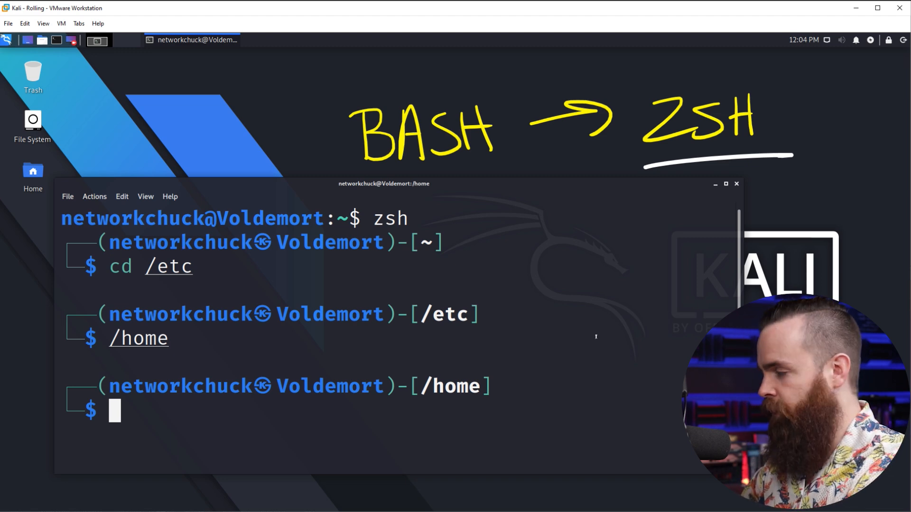
Return to the /etc directory with cd /etc.
type("cd /etc")
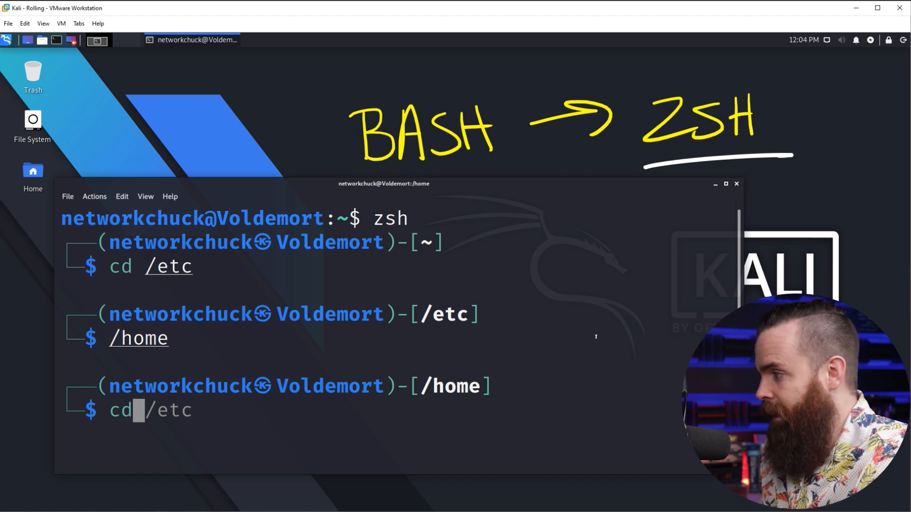
key("Return")
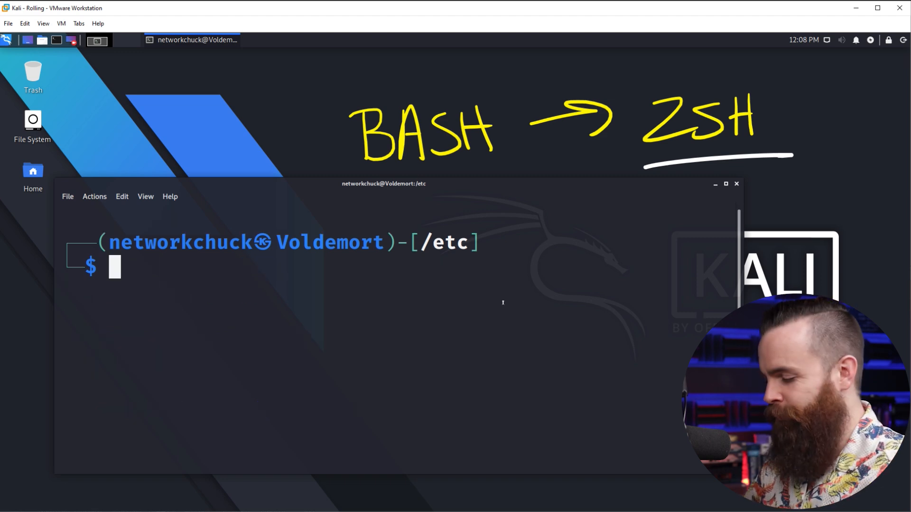
mouse_move(507, 418)
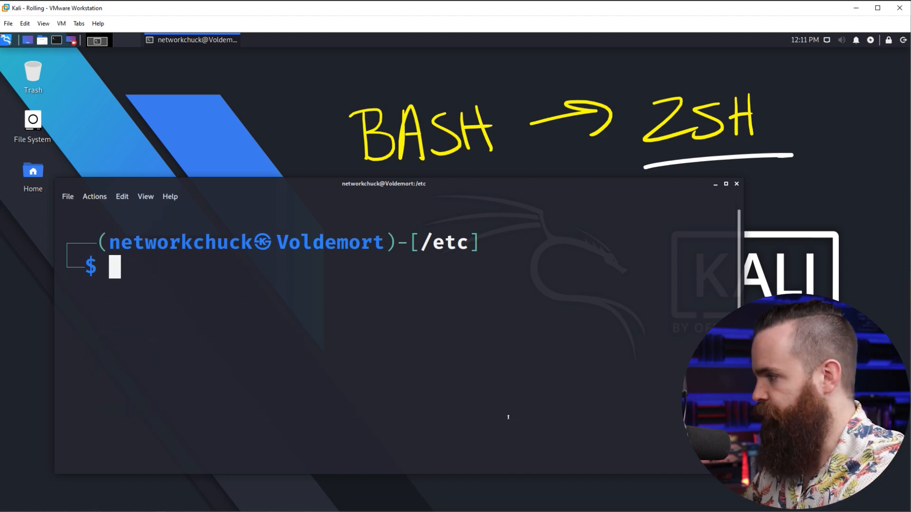
Attempt useradd ronswanson without sudo so it fails on permissions.
type("useradd ronswanson")
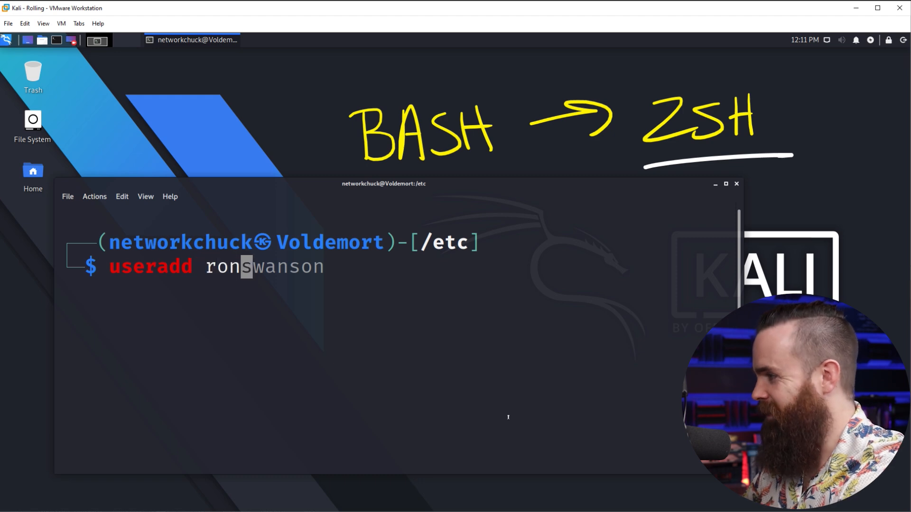
key("Return")
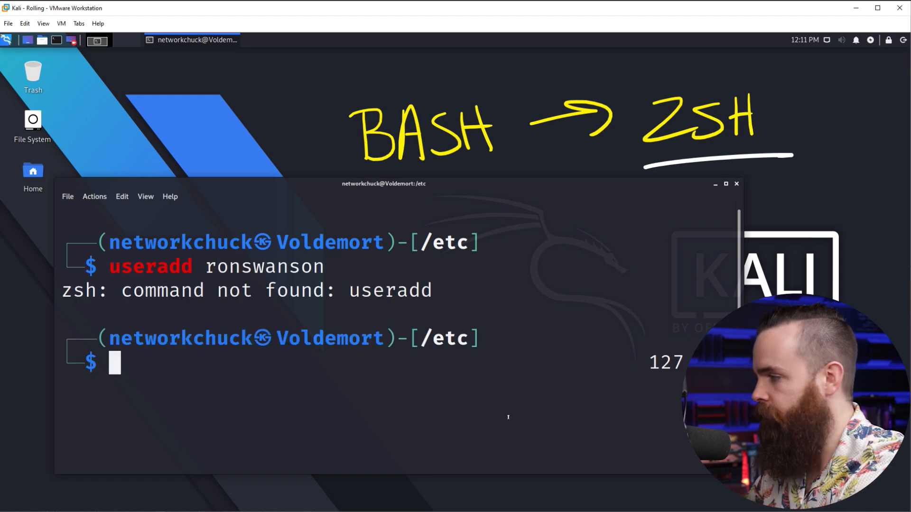
Rerun the useradd as root via sudo !! and execute the expanded command.
type("sudo")
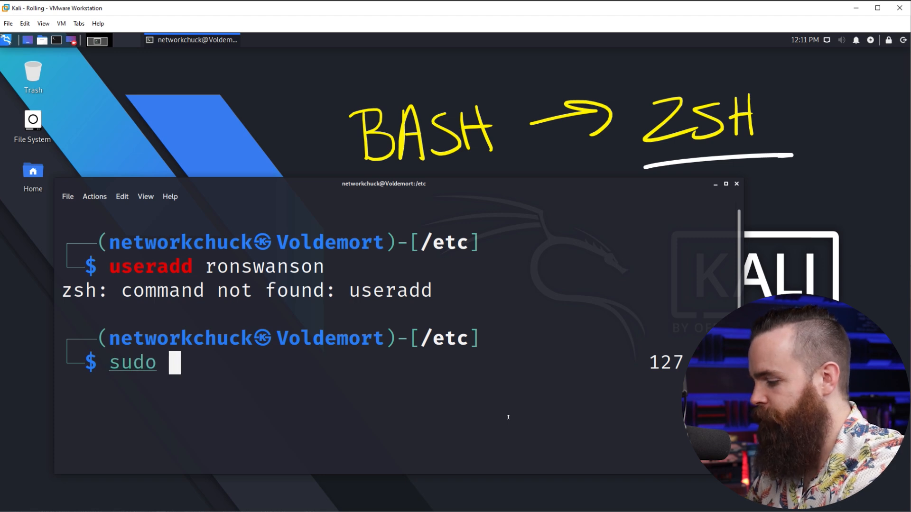
type("!!")
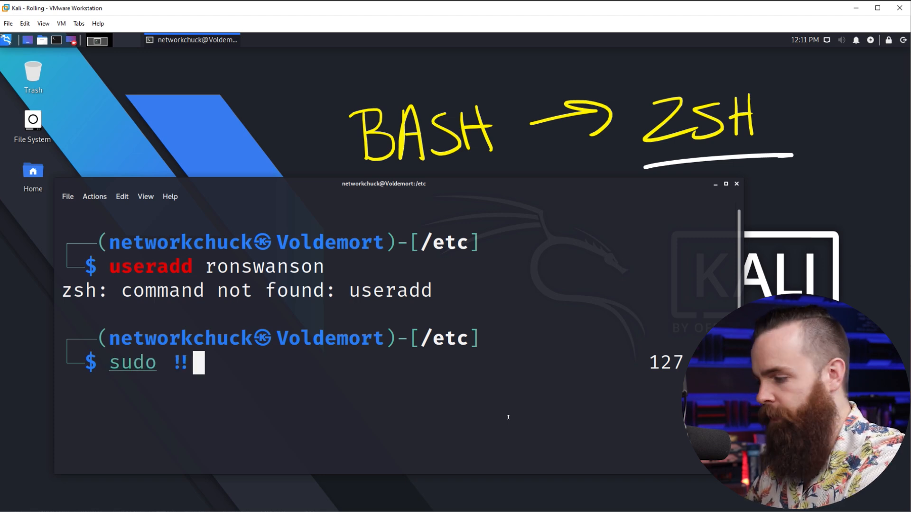
key("Return")
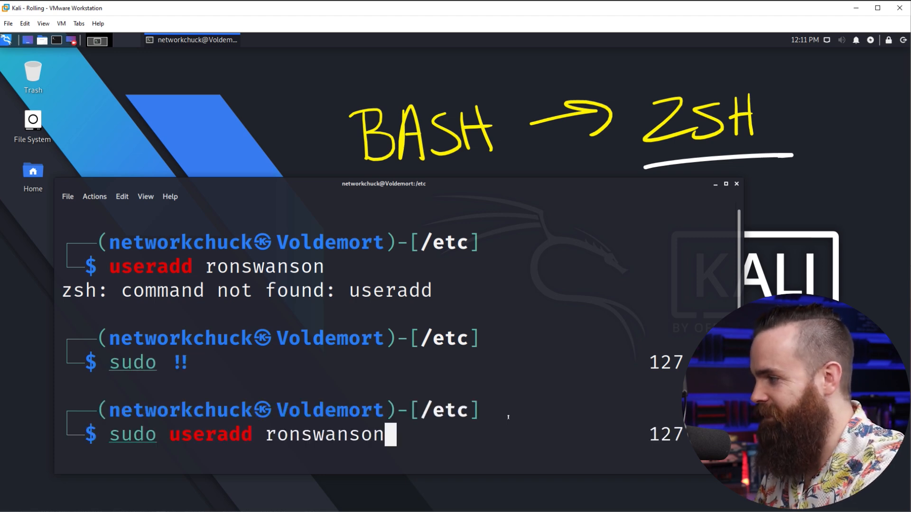
key("Return")
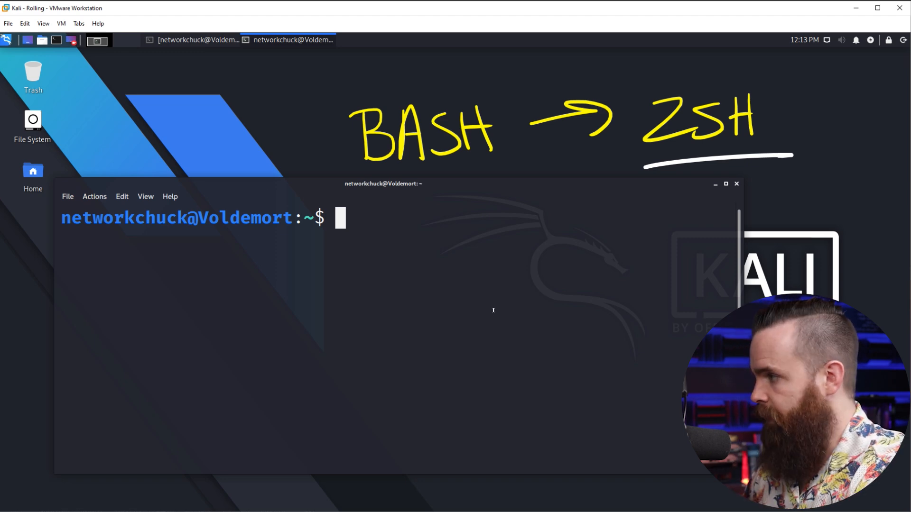
Write cp /etc/skel/.zshrc ~/ at the Bash prompt without running it.
type("cp /etc/skel")
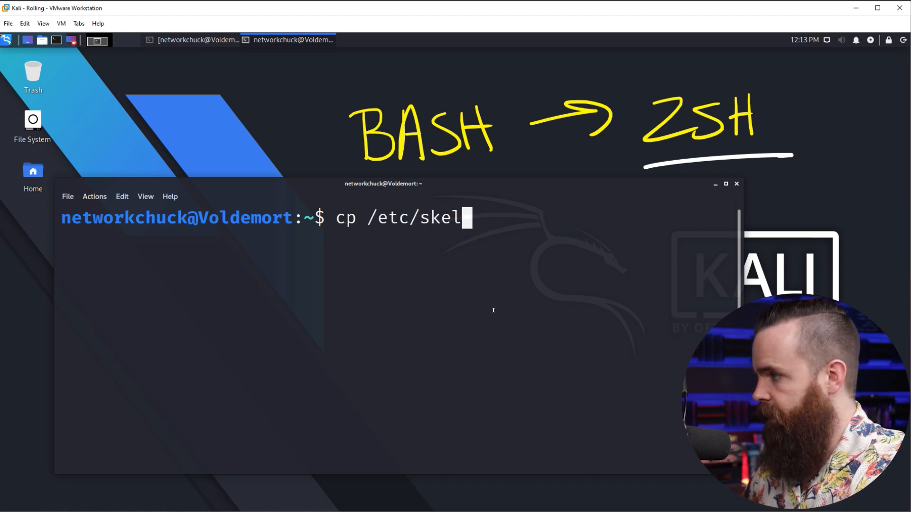
type("/.zsh")
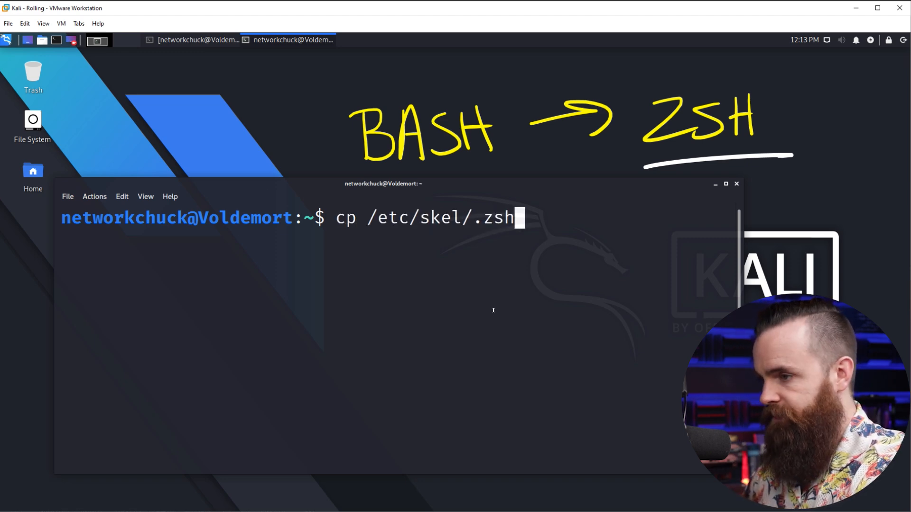
type("rc")
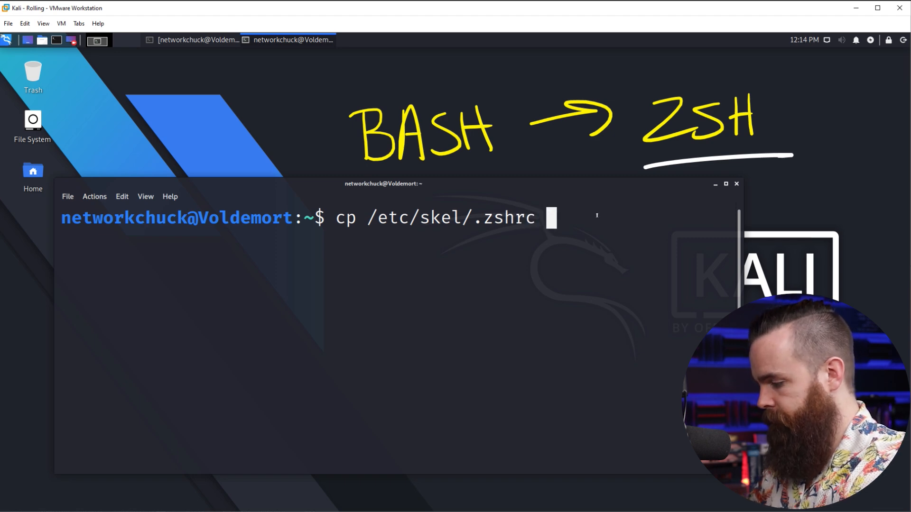
type("~/")
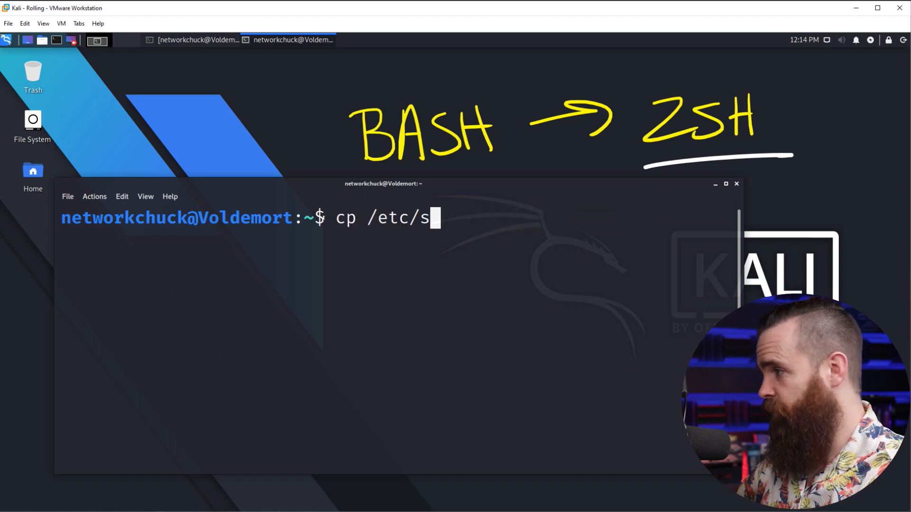
Leave an unrun sudo apt install zsh zsh-syntax-highlighting zsh-autosuggestions command typed at the prompt.
type("sudo ap")
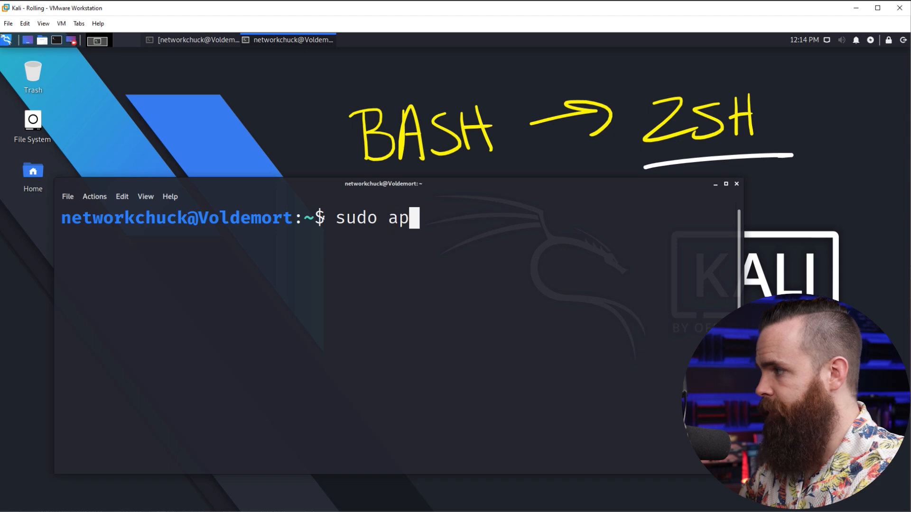
type("t install zsh")
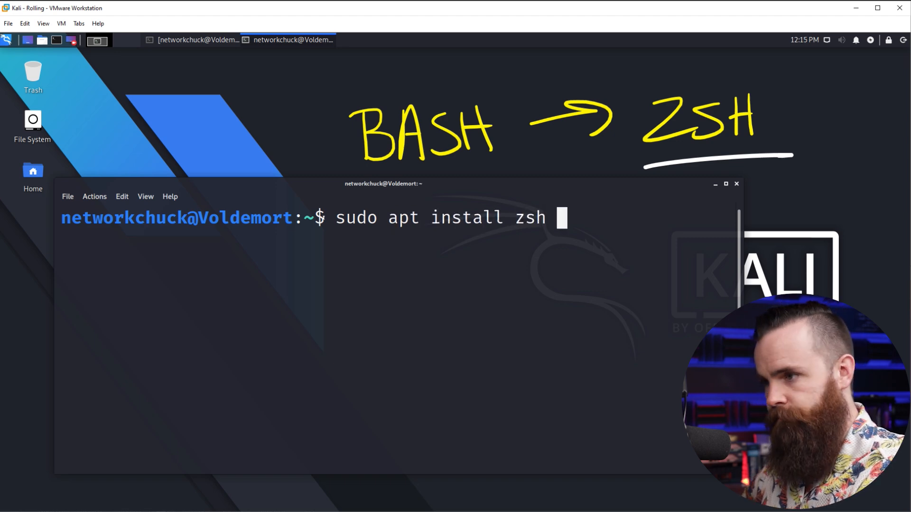
type("zsh-syte")
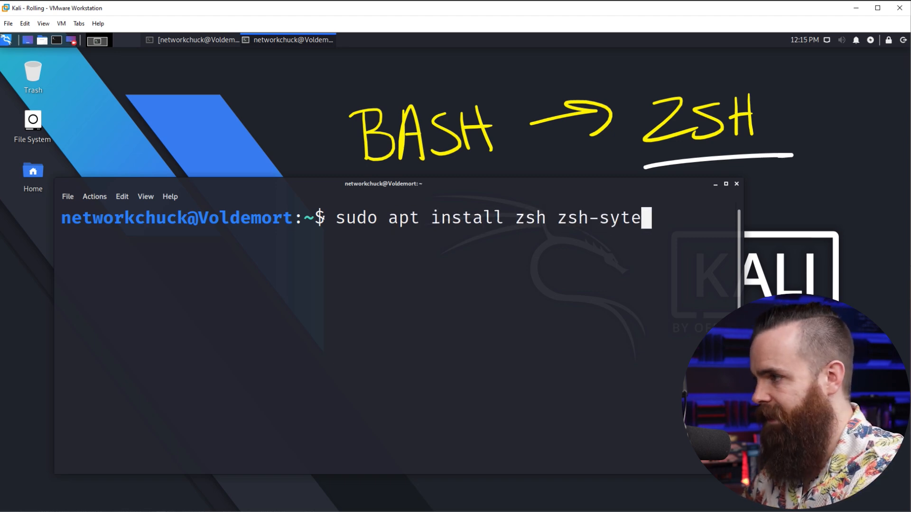
type("nax-highlighting zsh")
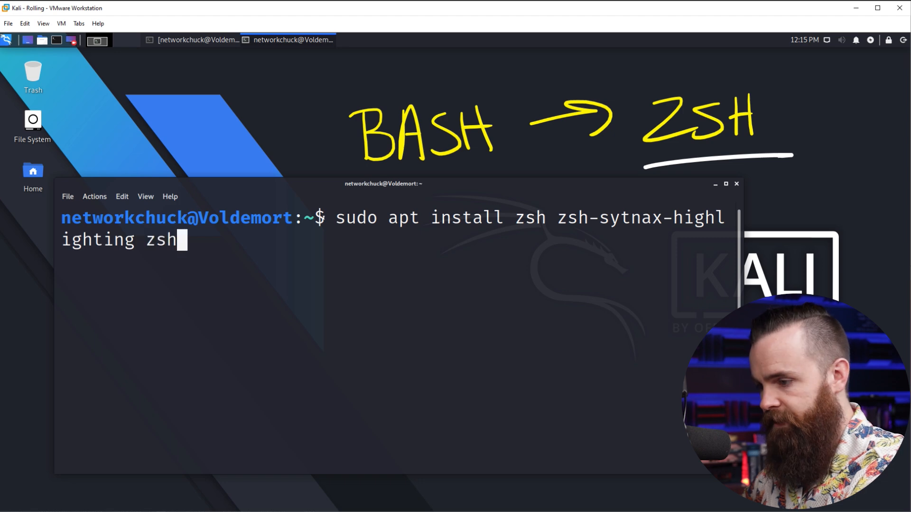
type("-autosug")
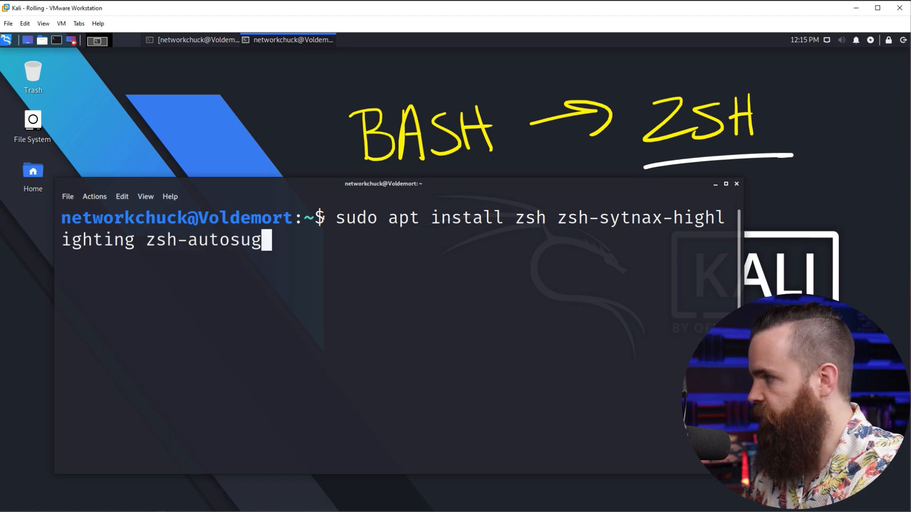
type("gestions")
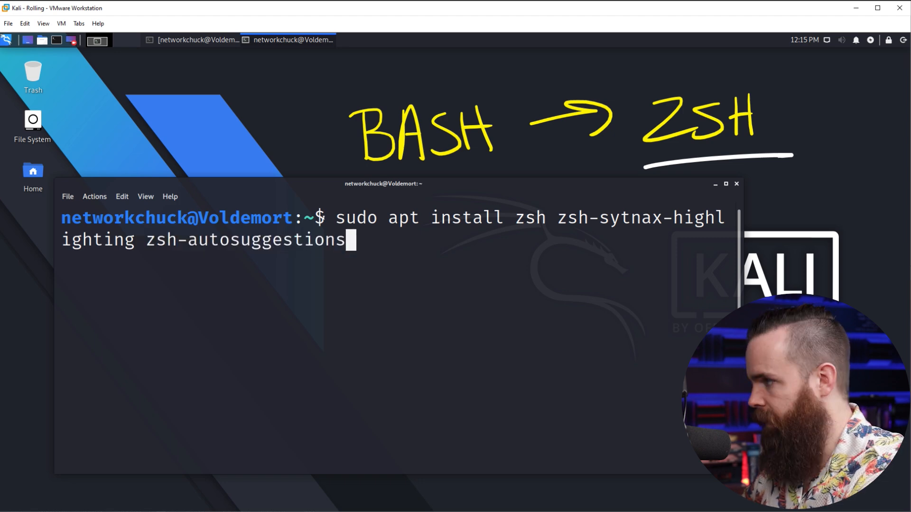